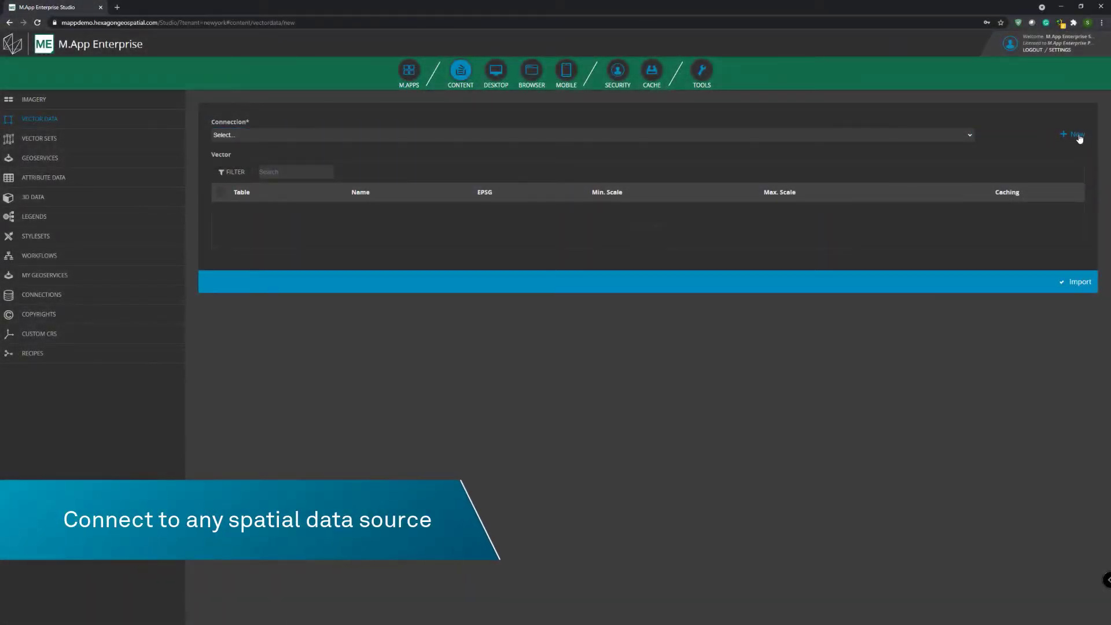
Step: Assign the cable duct record to Person A with the comment 'urgent maintenance'
left_click(1073, 134)
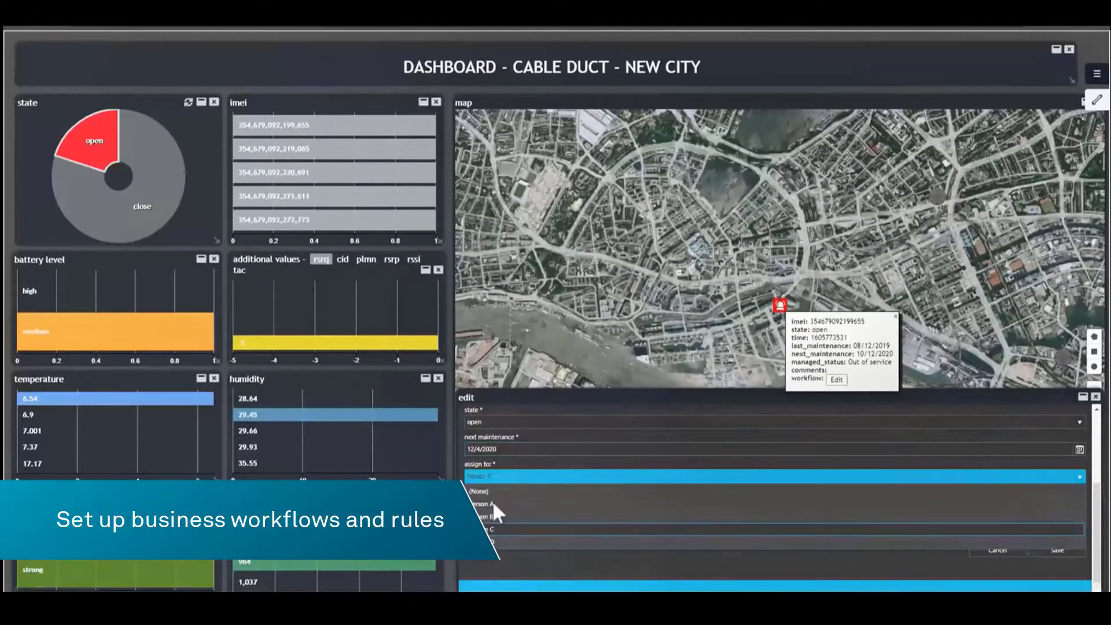
left_click(496, 492)
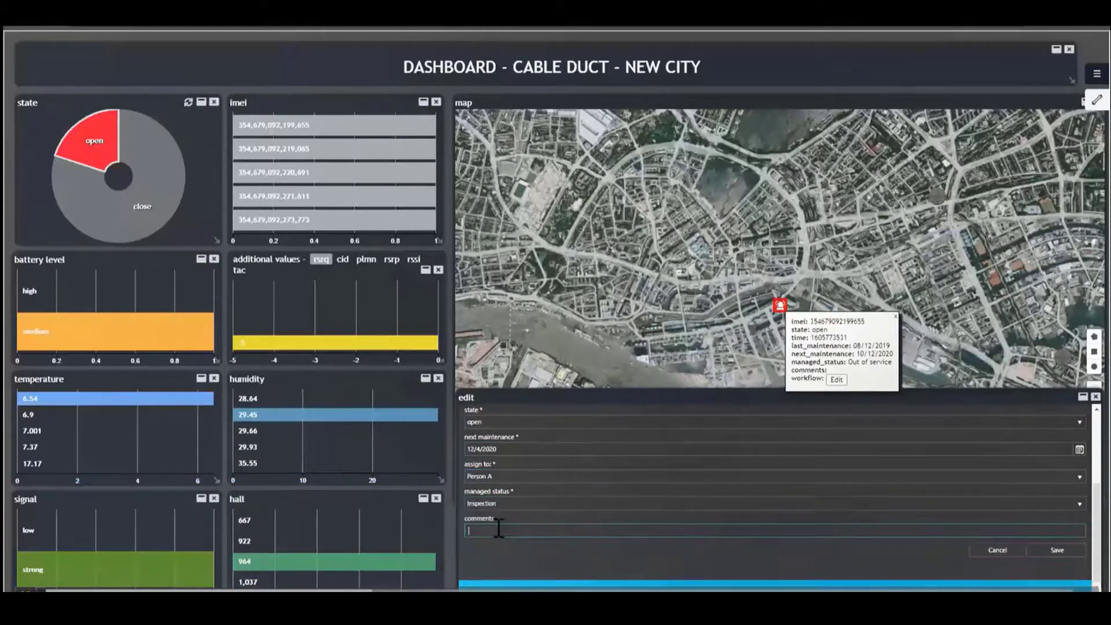
type("urgent maintenance")
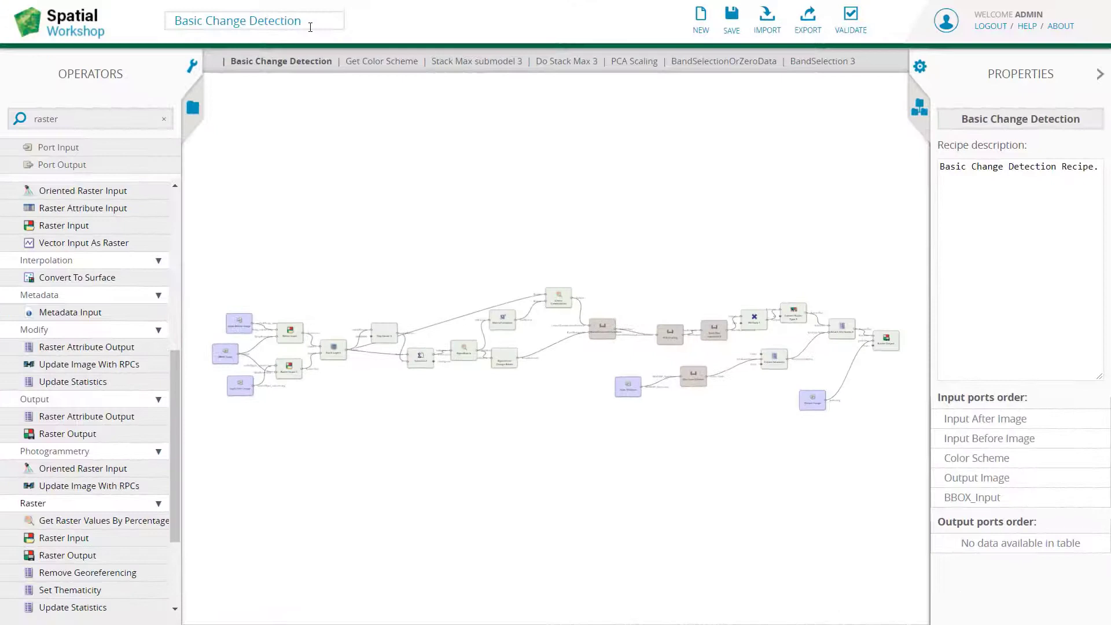
Step: Inspect the Input Before Image node and the Basic Change Detection recipe's properties
left_click(259, 305)
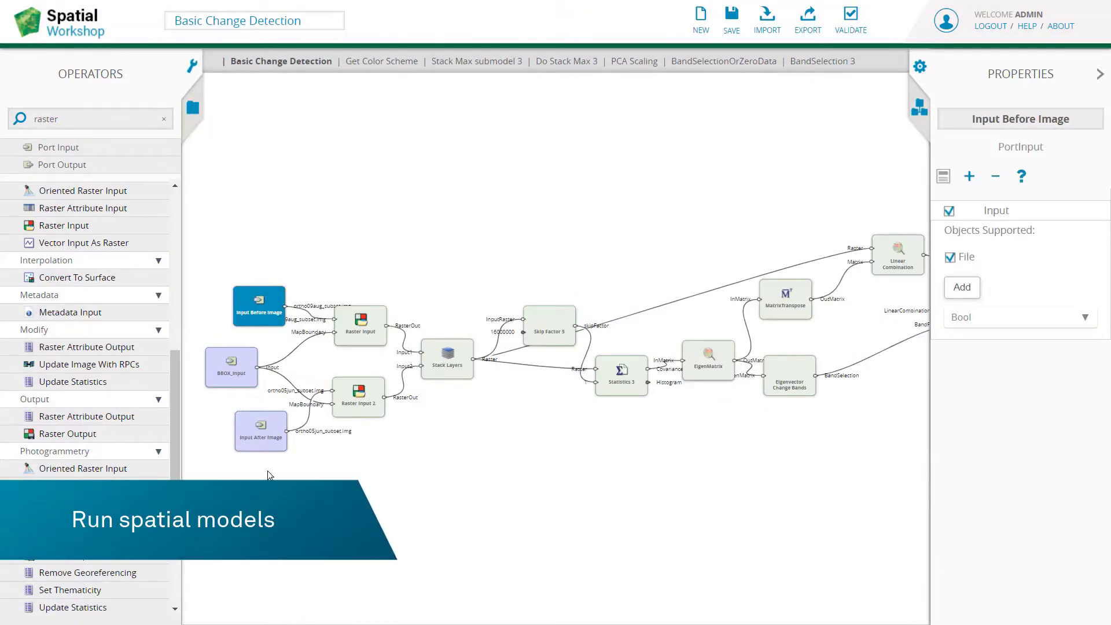
left_click(281, 61)
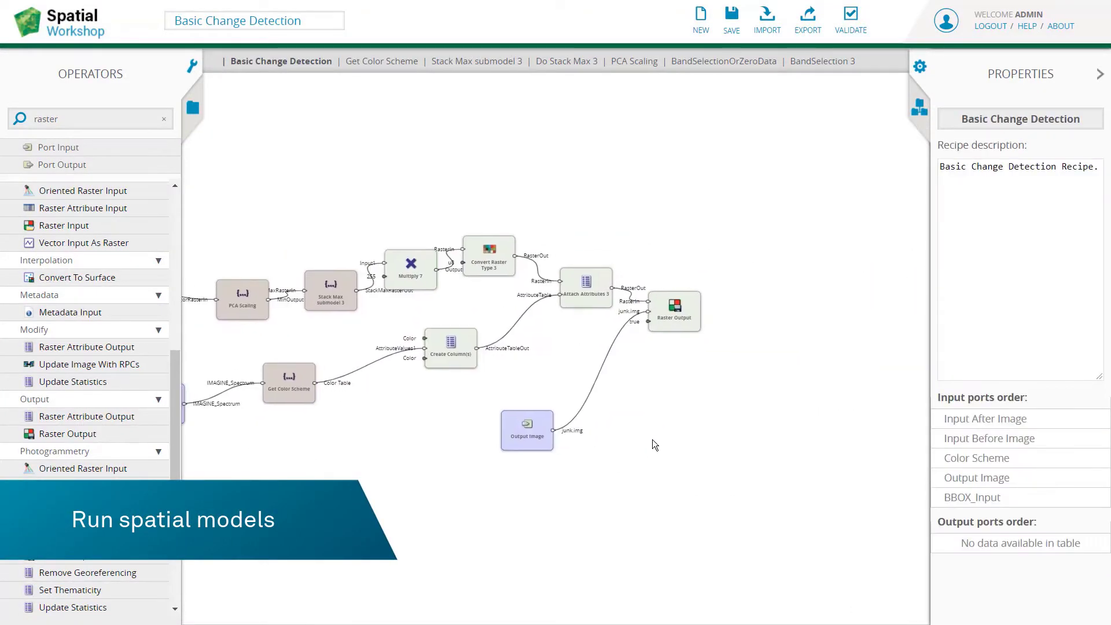
left_click(527, 430)
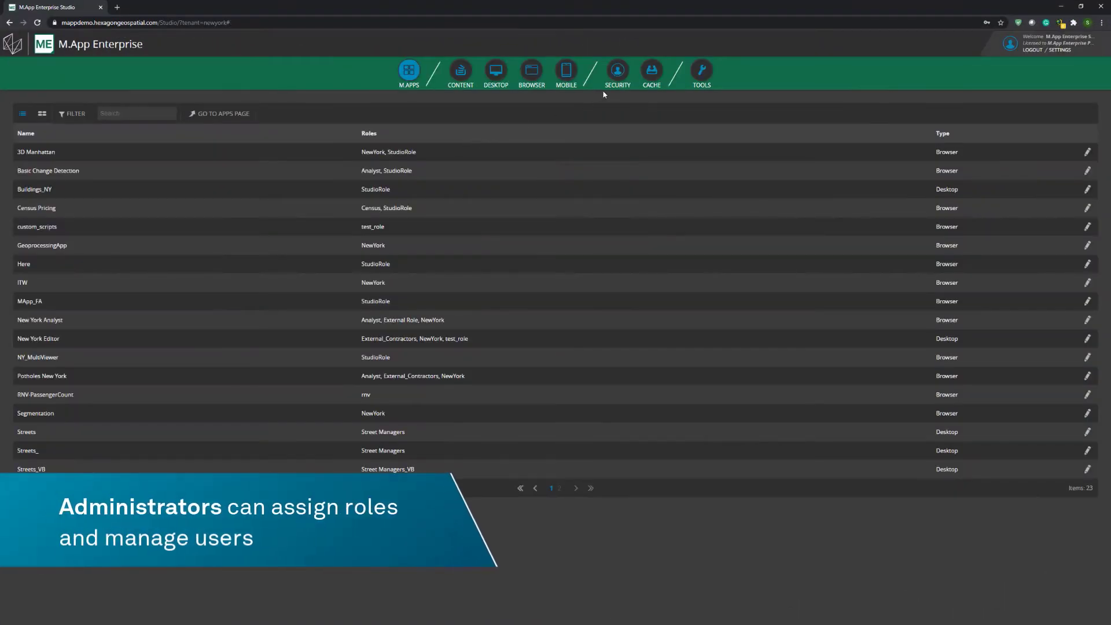
Step: Start a new user account from the Security users list in Studio
left_click(617, 71)
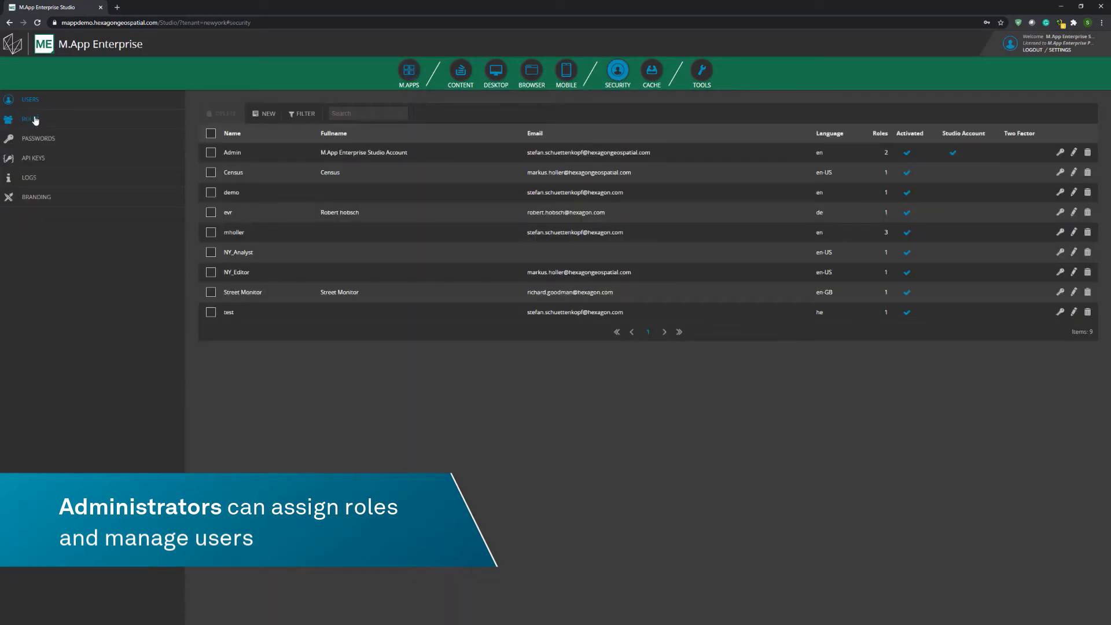
left_click(265, 113)
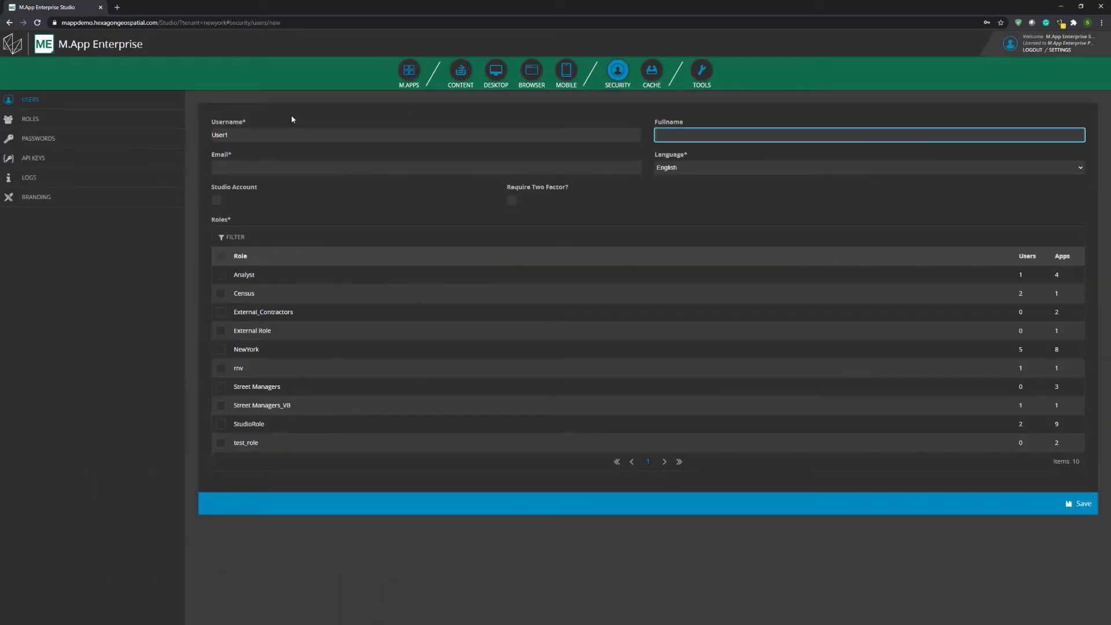